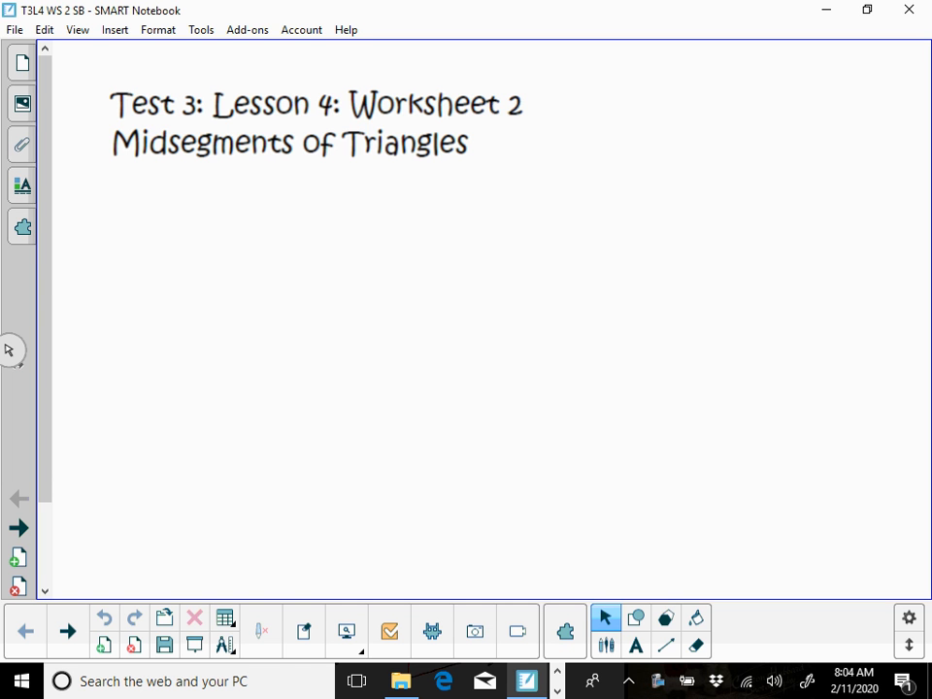
- Advance to the problems 1–3 worksheet page showing triangle MNO
left_click(67, 631)
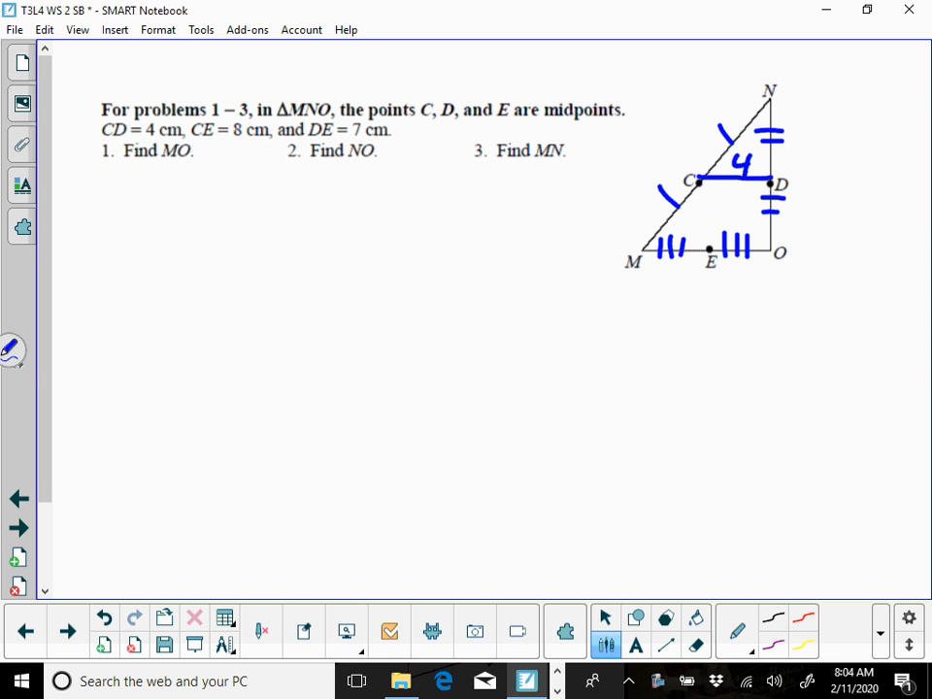
- Select ink strokes near triangle MNO with the selection tool
left_click(605, 617)
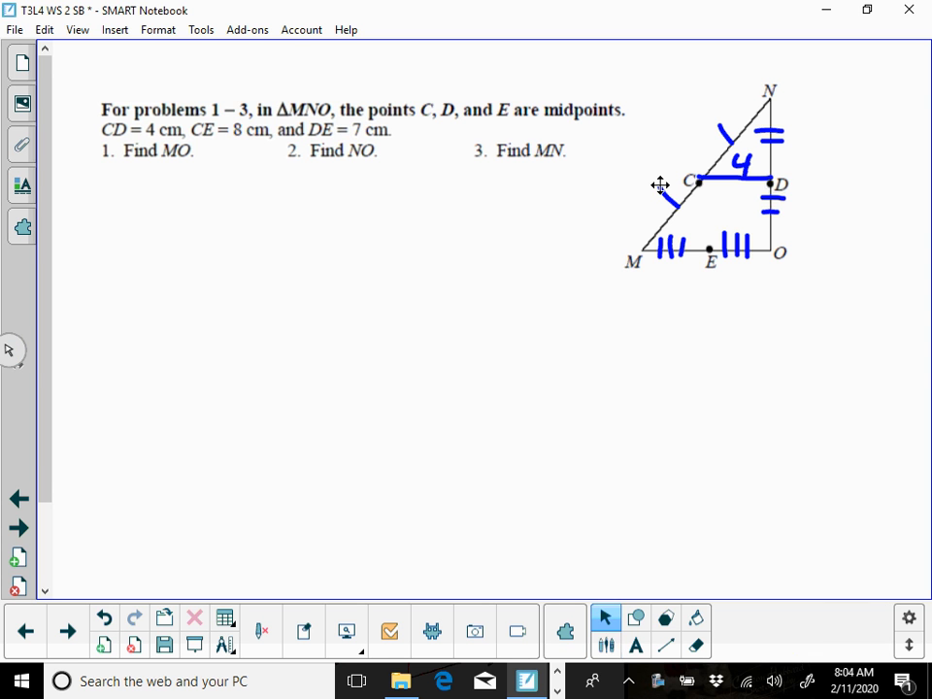
left_click_drag(694, 180, 714, 243)
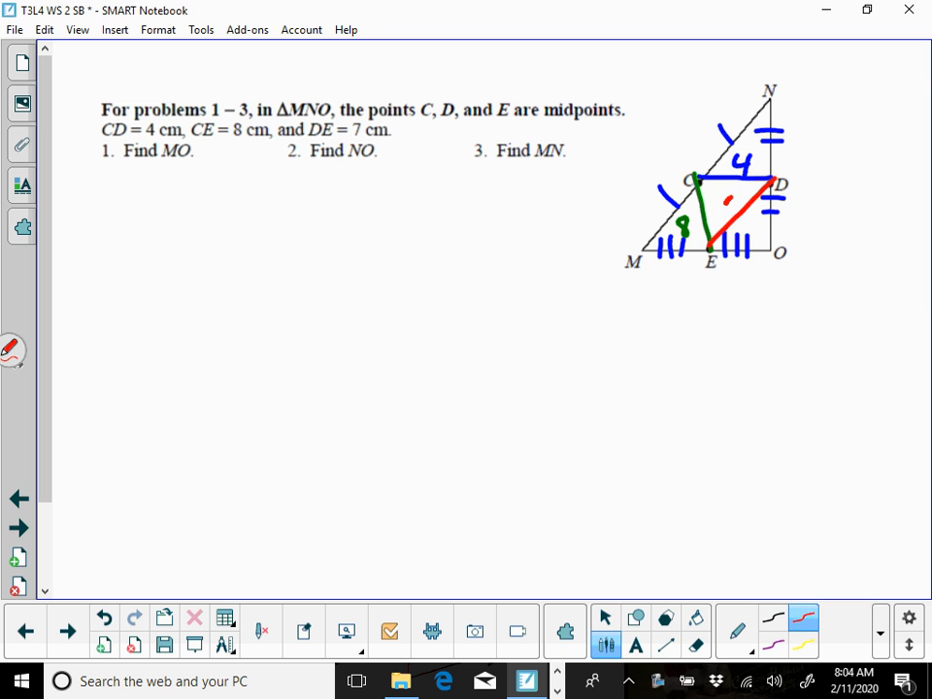
left_click(604, 618)
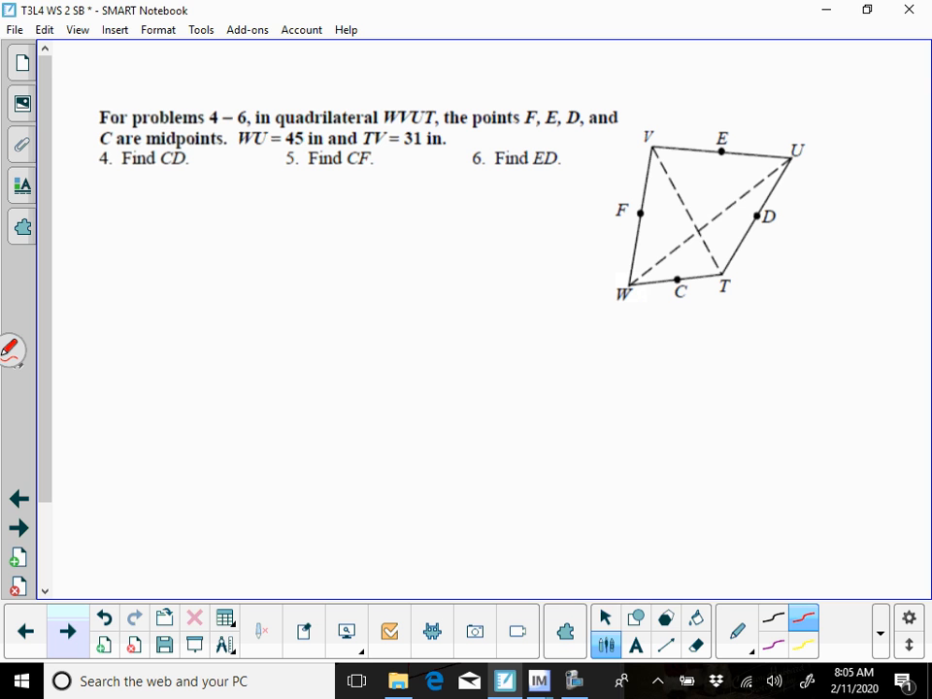
- Trace diagonal WU in red and a blue midpoint line, then turn to problems 7–9
left_click_drag(626, 277, 786, 155)
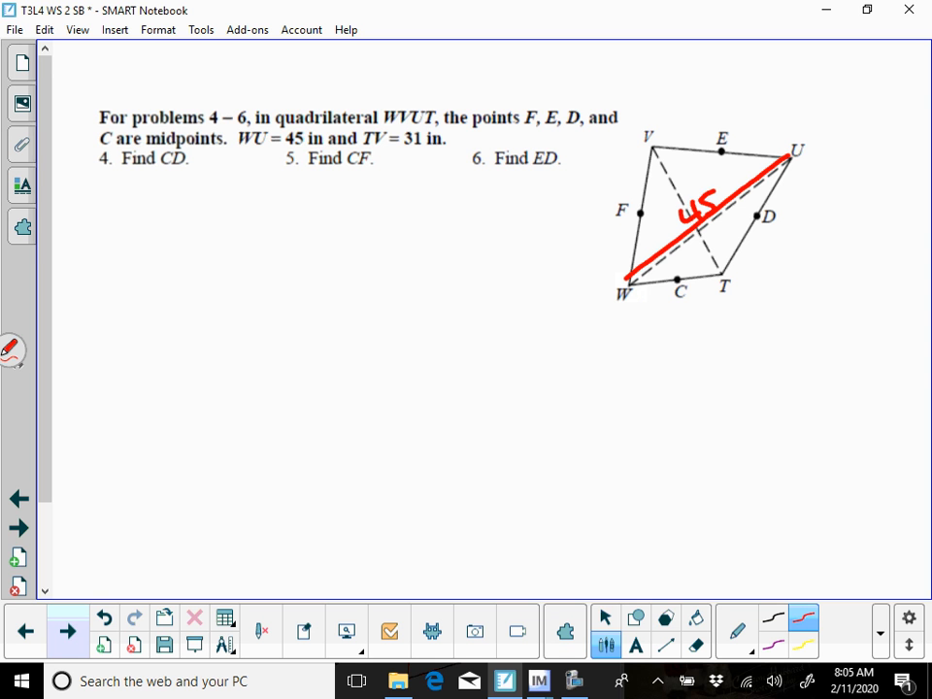
left_click(604, 617)
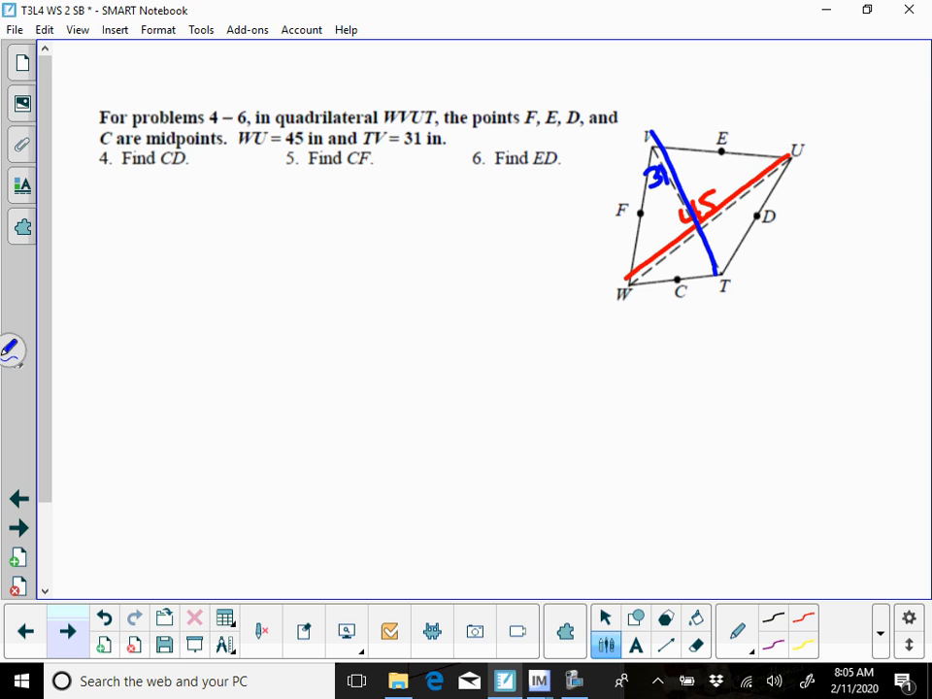
left_click_drag(679, 280, 762, 216)
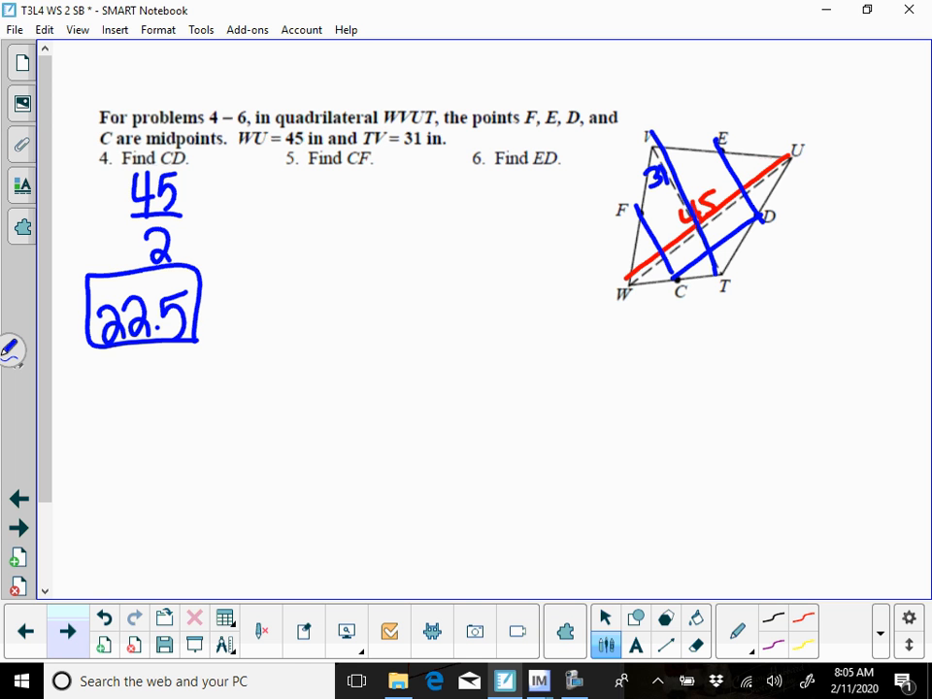
left_click(67, 631)
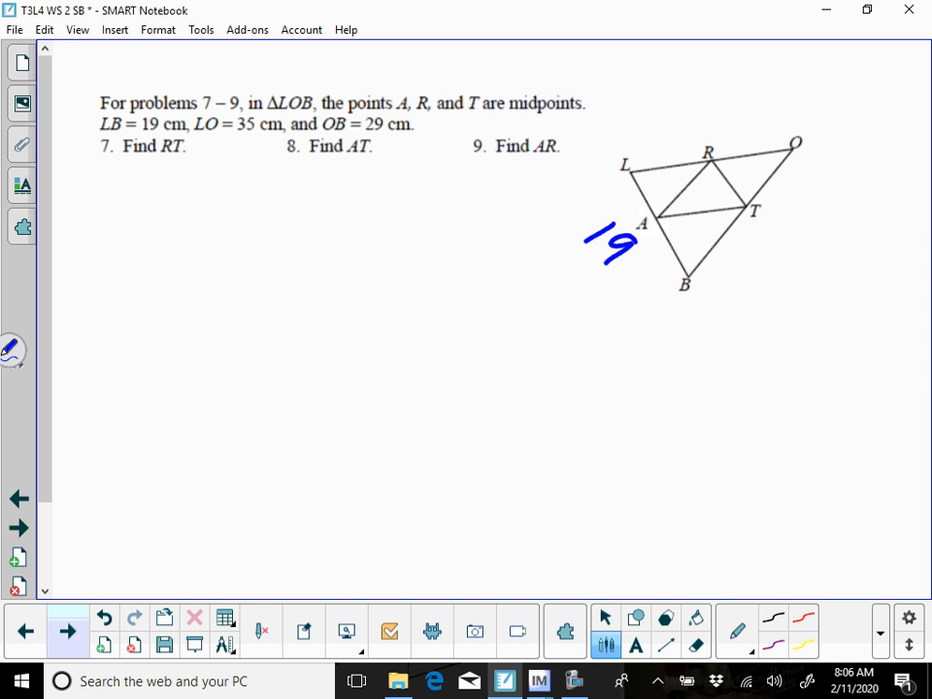
- Label LO 35 and OB 29, and box the answer RT = 9.5
type("35")
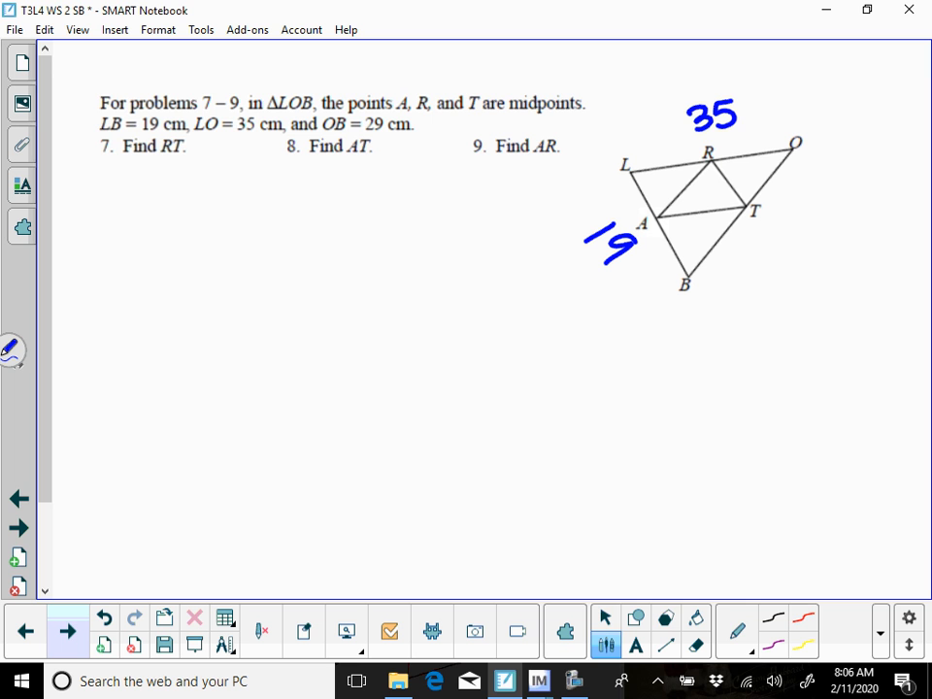
left_click_drag(776, 228, 767, 272)
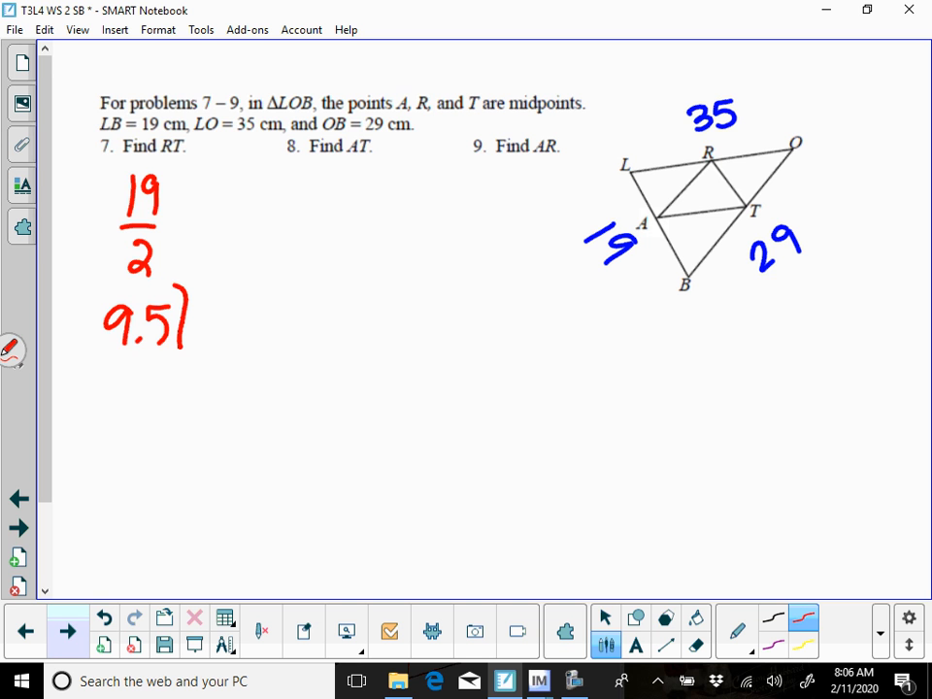
left_click_drag(88, 291, 184, 350)
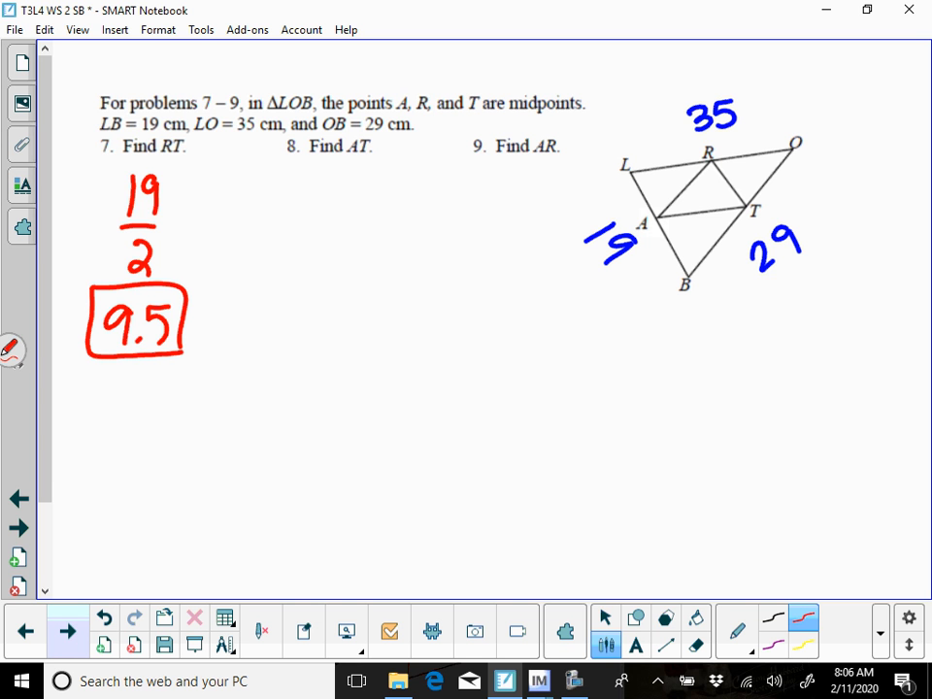
- Trace AT, LO and OB in red, then advance to the problems 10–15 page
left_click_drag(660, 211, 720, 209)
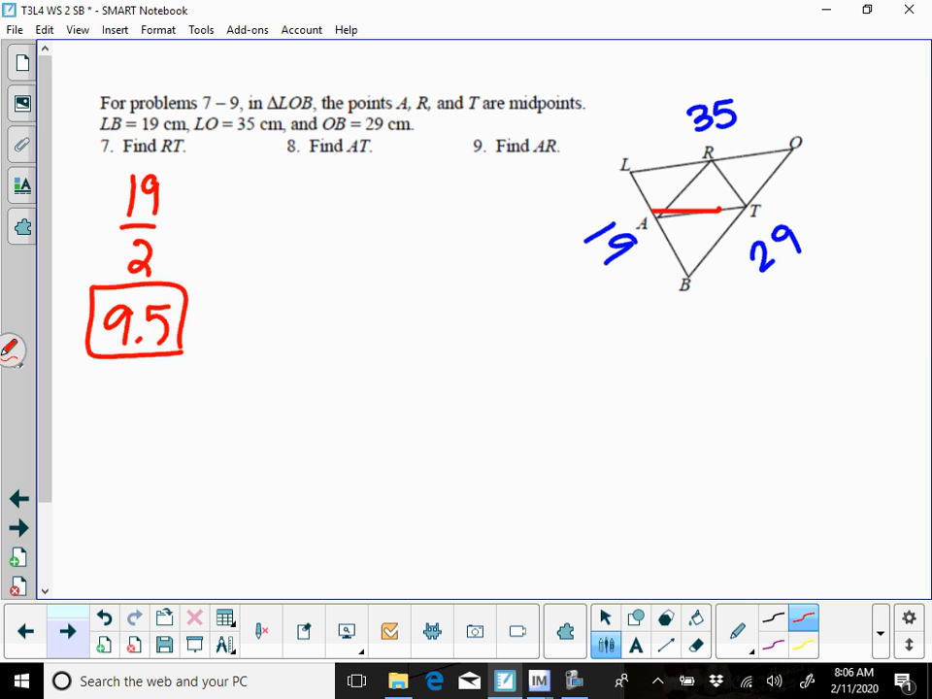
left_click_drag(626, 160, 796, 138)
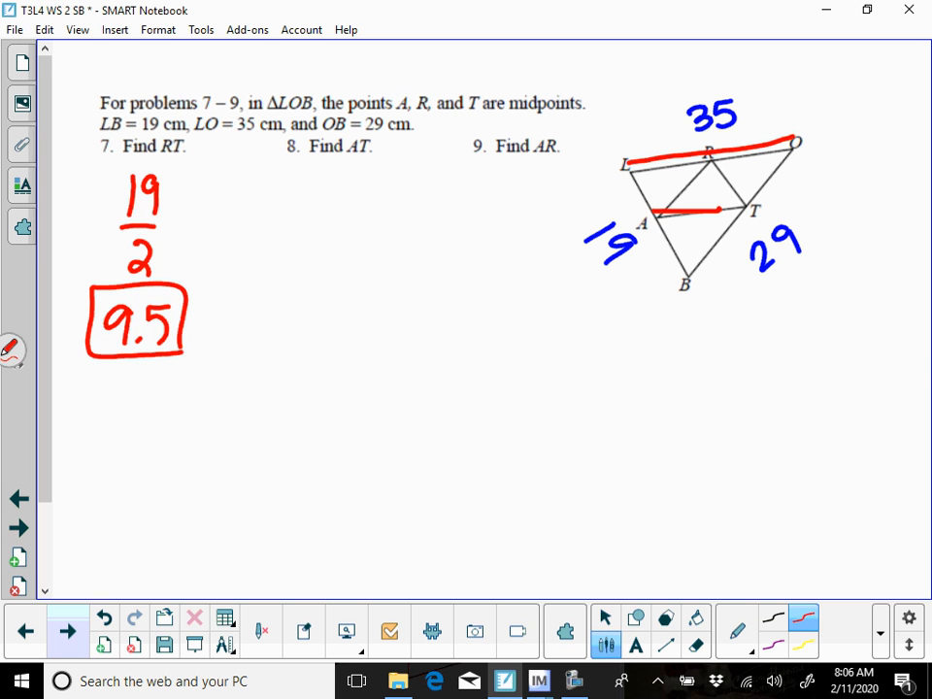
left_click_drag(646, 210, 713, 170)
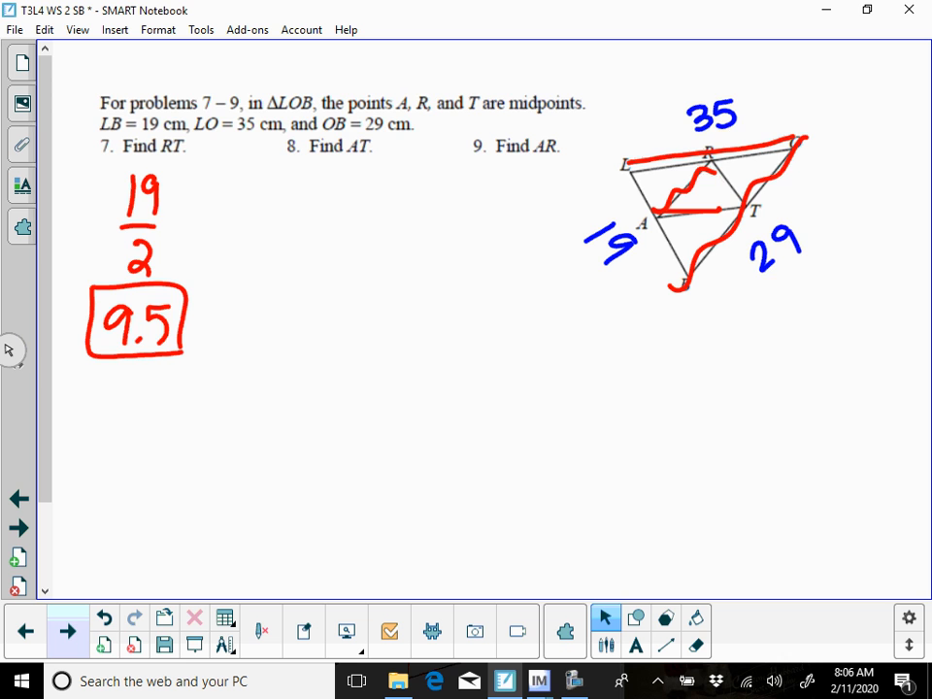
left_click(67, 631)
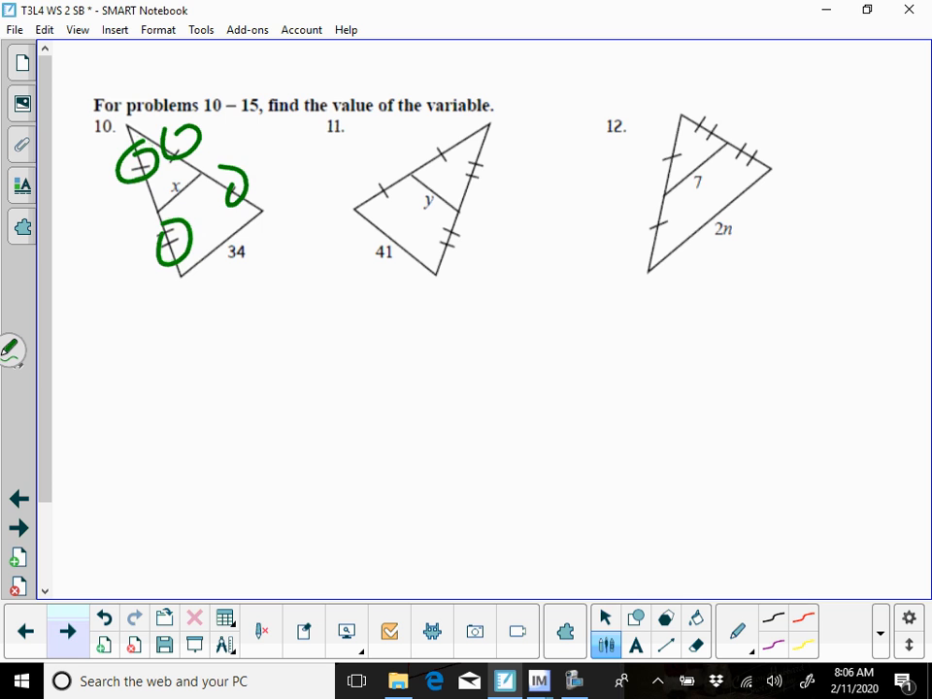
- Undo the green circles, write problem 12's working 2(7)=2n, n=7, then turn the page
left_click(104, 631)
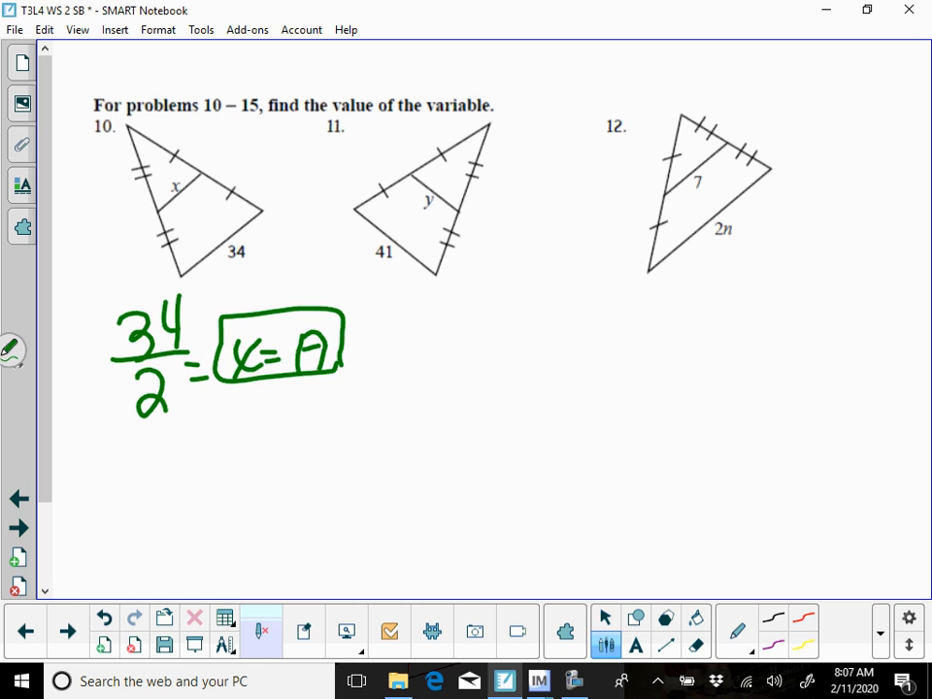
left_click_drag(592, 350, 660, 330)
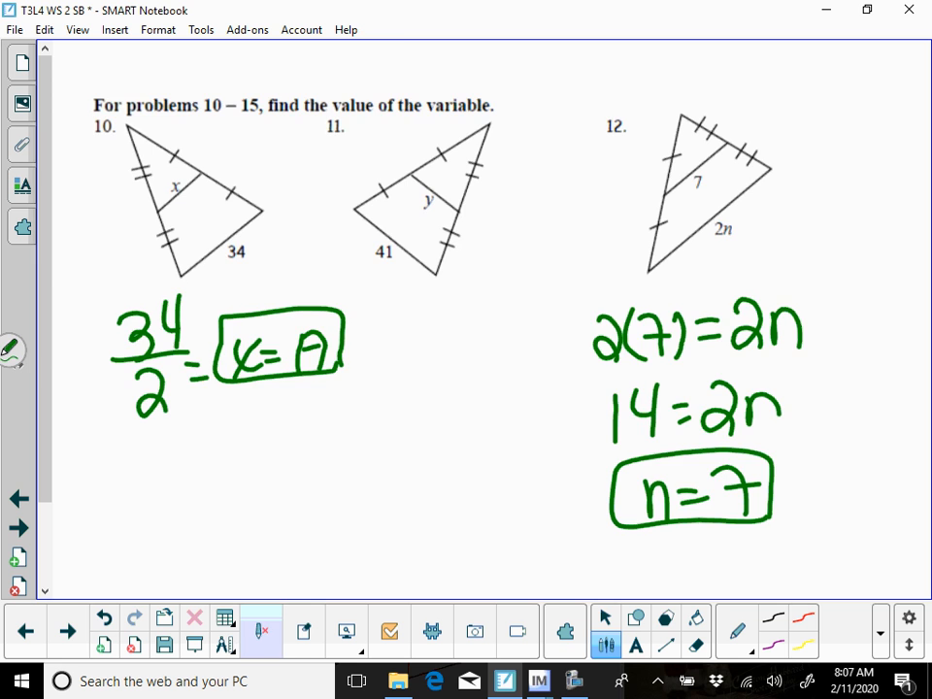
left_click(66, 631)
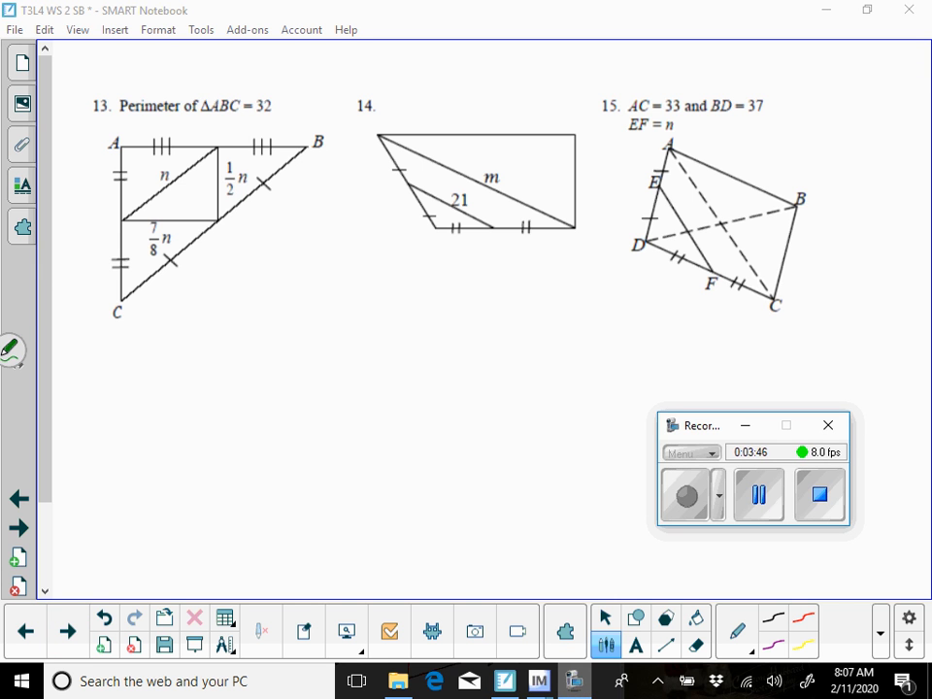
- In blue, brace side CB as 2n and write 2(7/8)n and problem 13's perimeter working
left_click(828, 425)
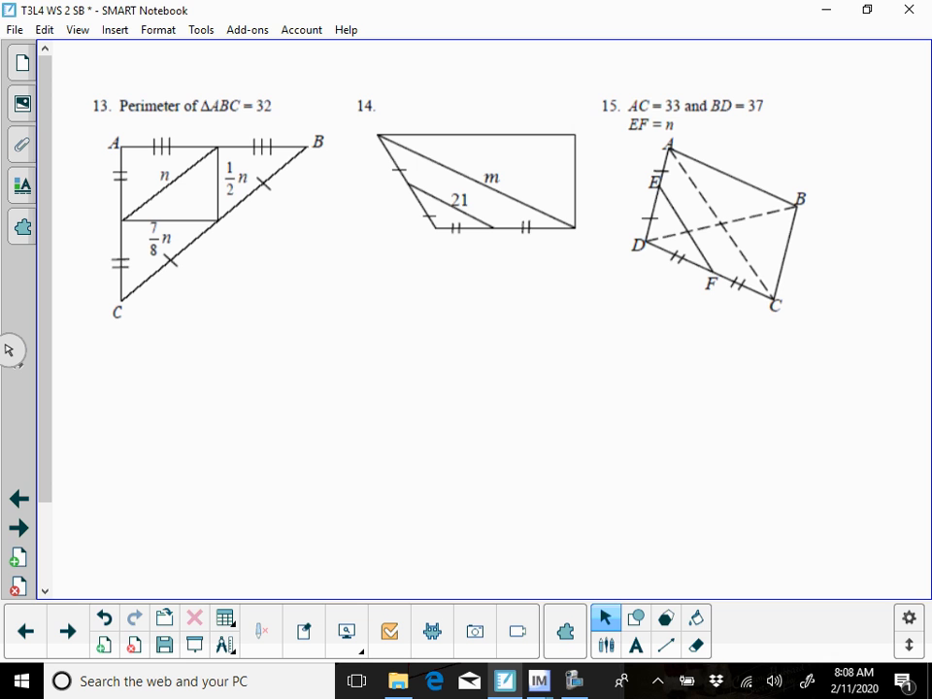
left_click(606, 645)
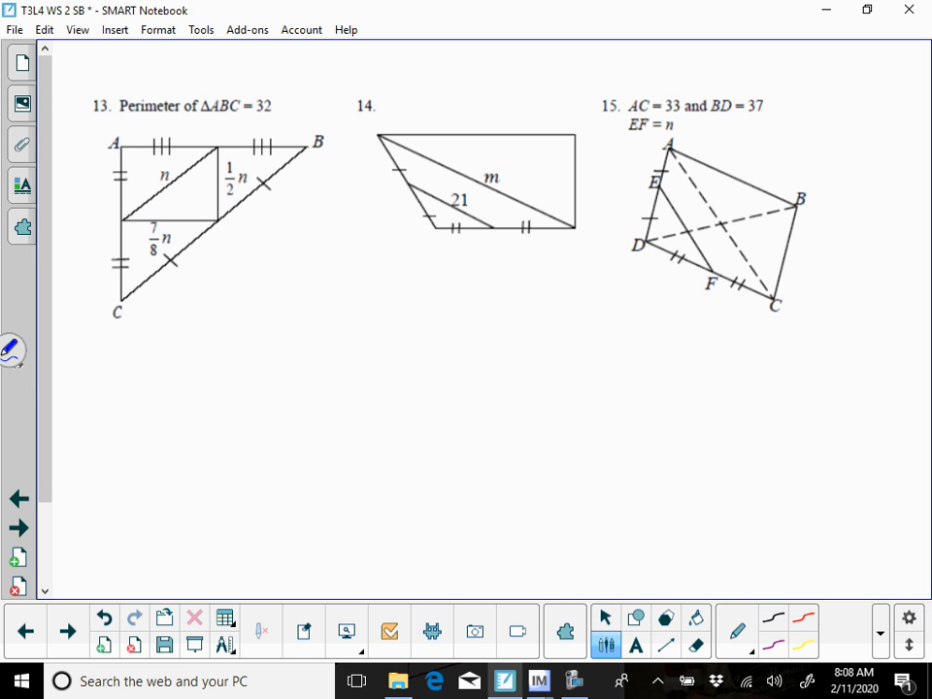
left_click_drag(122, 215, 233, 139)
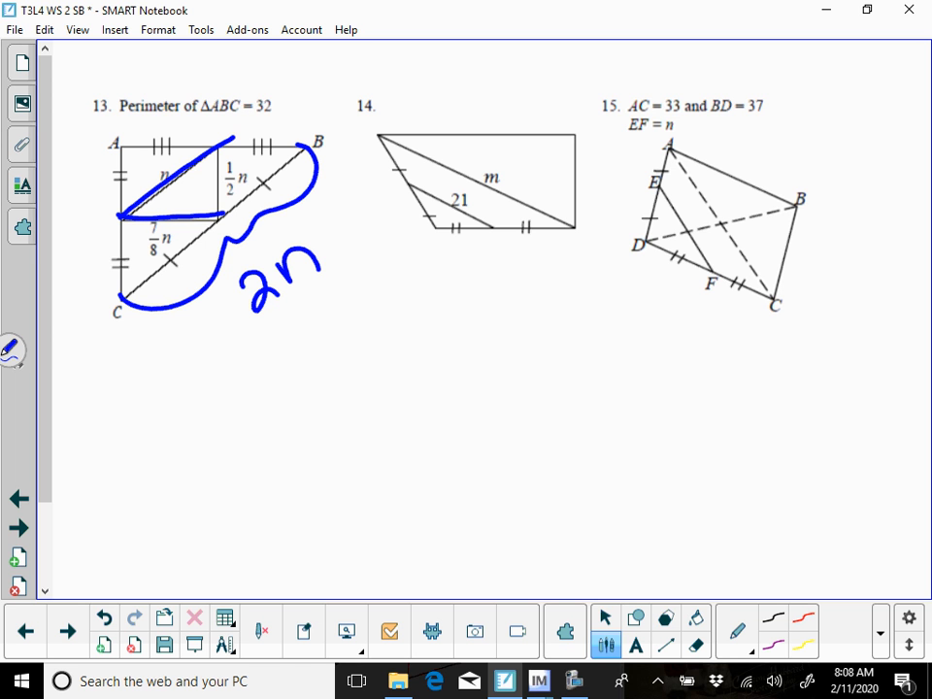
left_click_drag(131, 88, 209, 97)
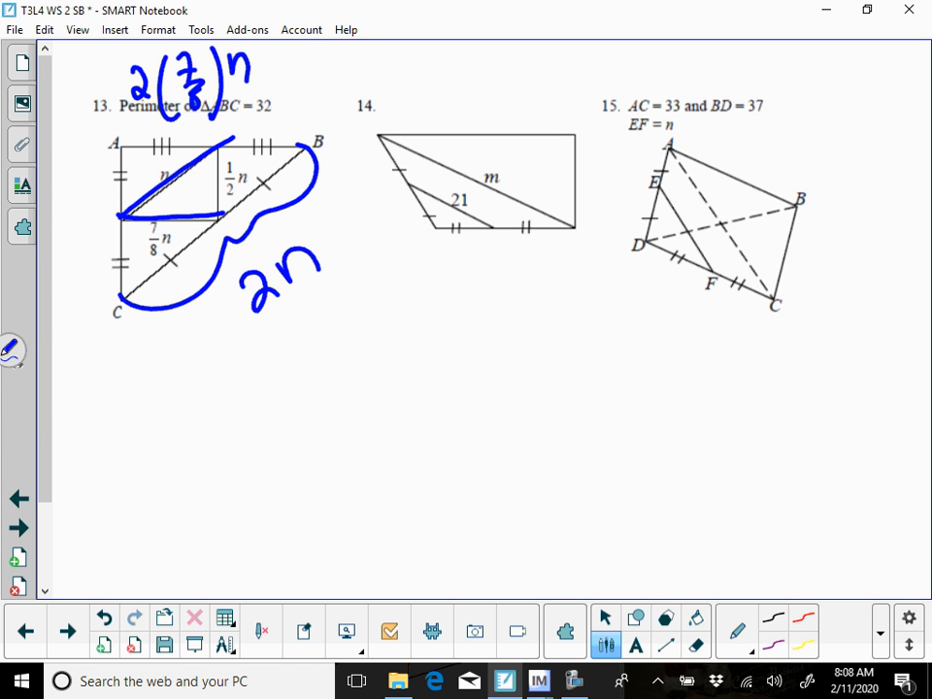
left_click_drag(102, 394, 89, 452)
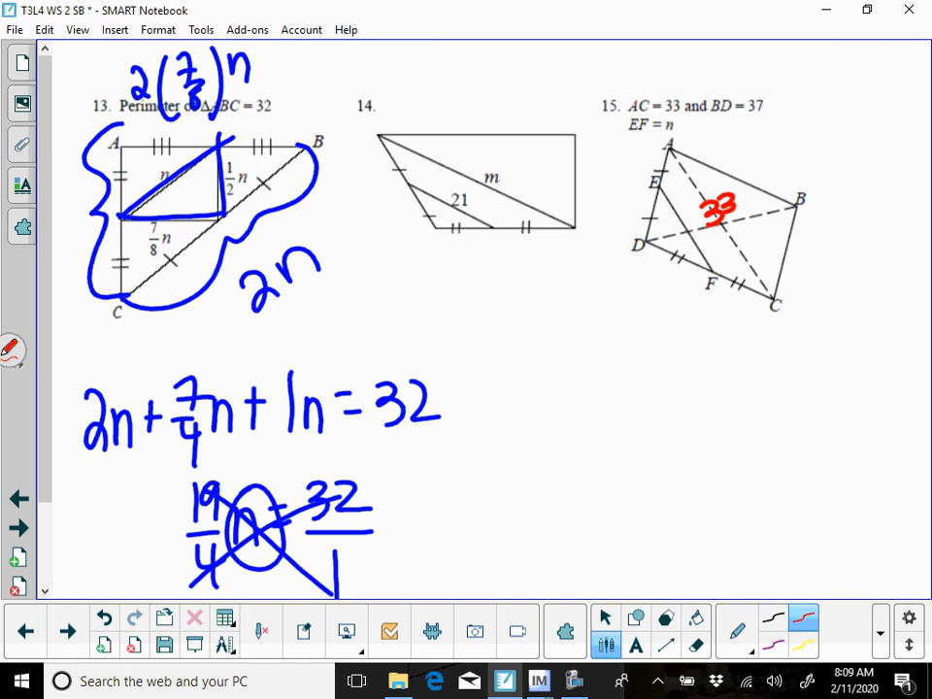
- Write 37 on problem 15's diagonal BD in red
left_click_drag(747, 219, 781, 233)
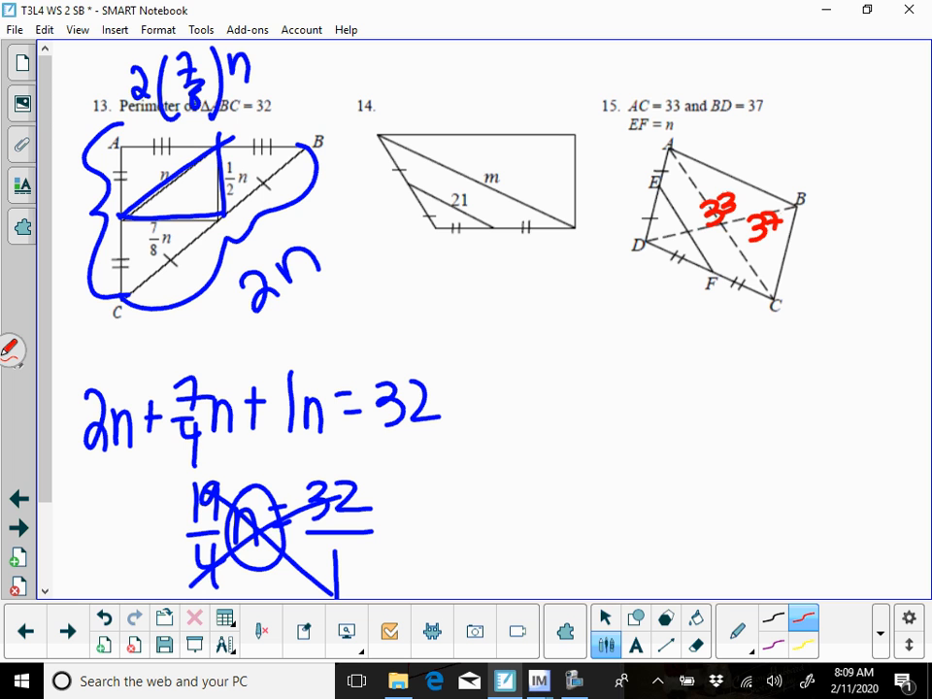
left_click_drag(667, 143, 775, 309)
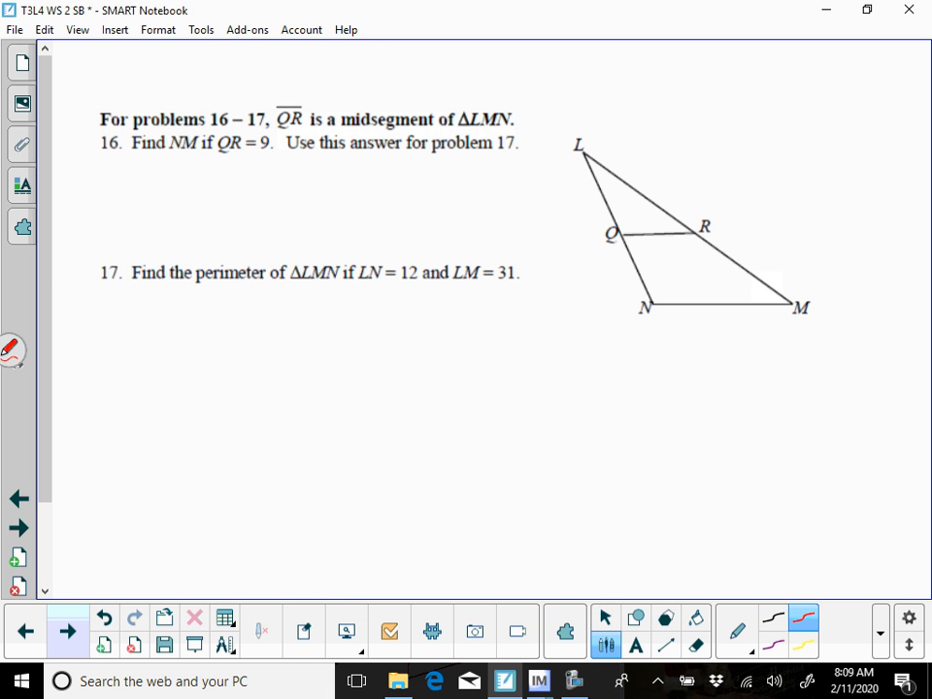
- Draw red braces on LN labelled 12 and on LM labelled 31
left_click(604, 617)
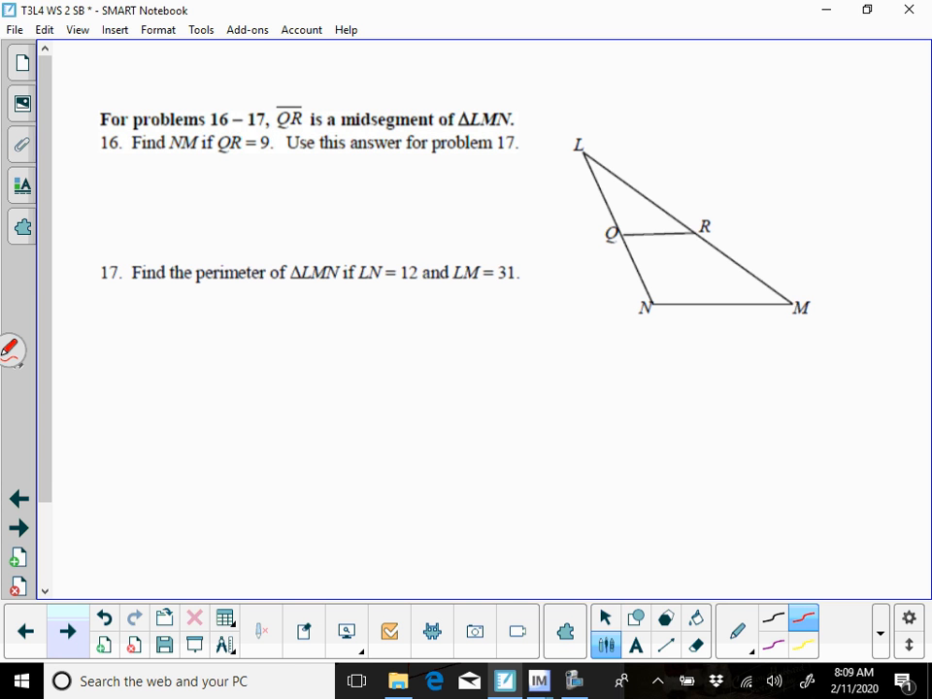
left_click_drag(573, 146, 571, 219)
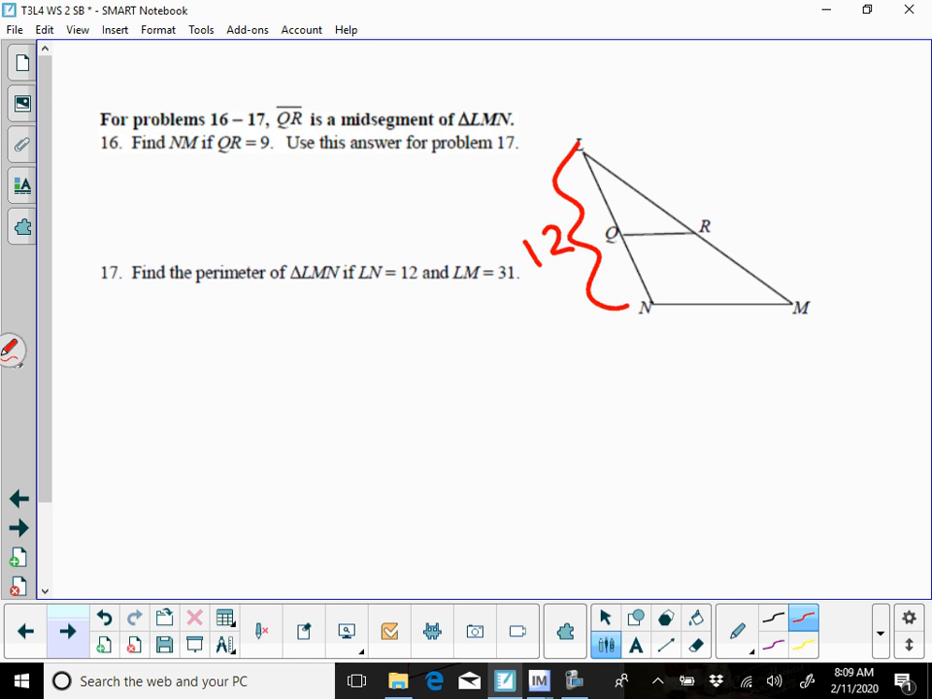
left_click_drag(592, 136, 805, 292)
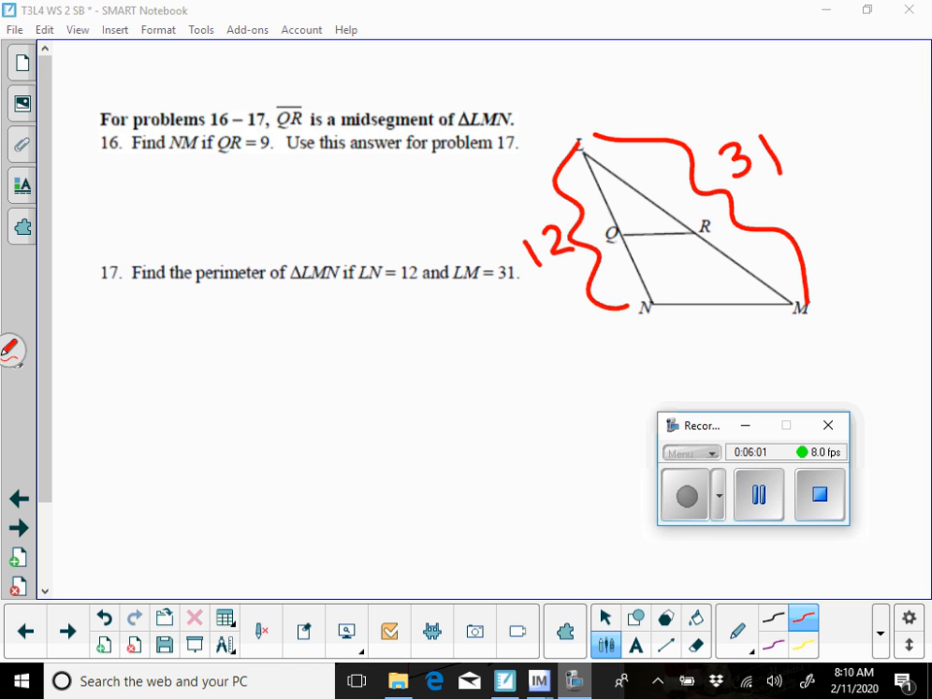
- Brace side NM of triangle LMN in red and advance to problems 18–20
left_click(827, 425)
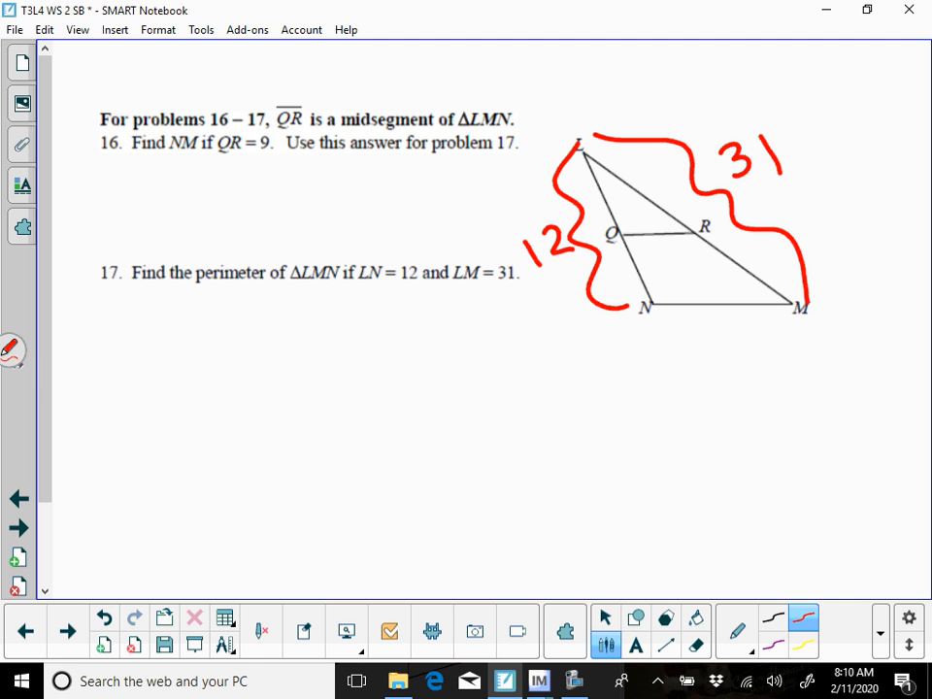
left_click_drag(631, 350, 796, 344)
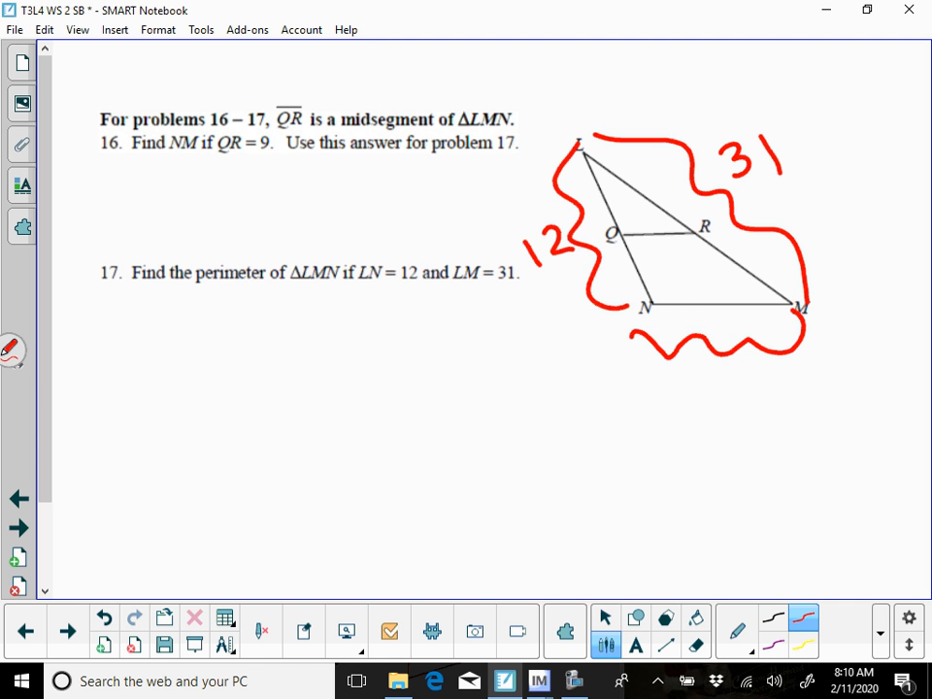
left_click(67, 631)
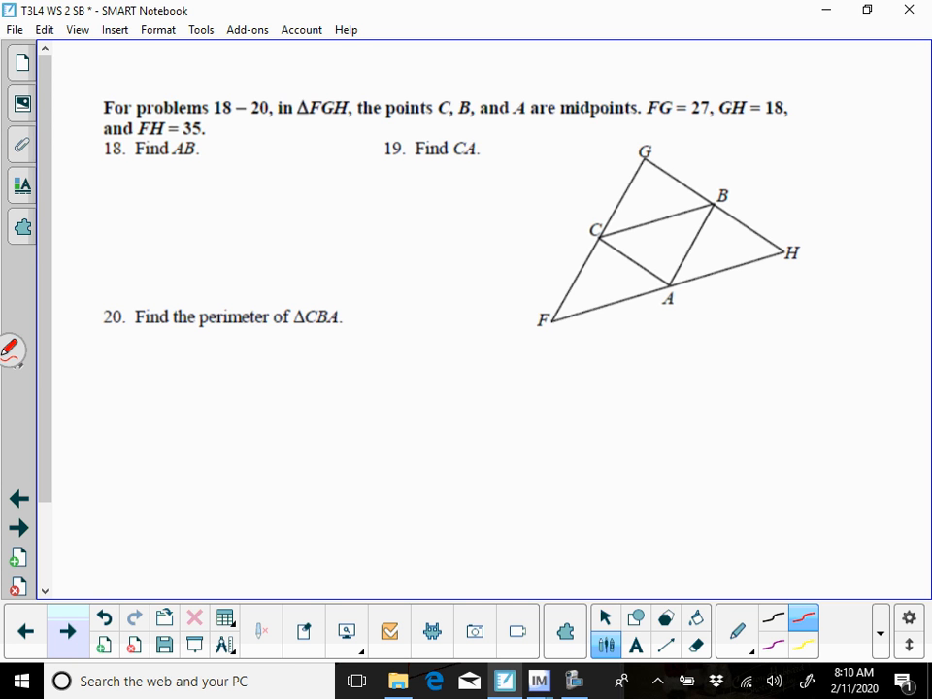
- Write side lengths 27, 18 and 35, and trace sides FG and GH in red
left_click_drag(515, 219, 568, 184)
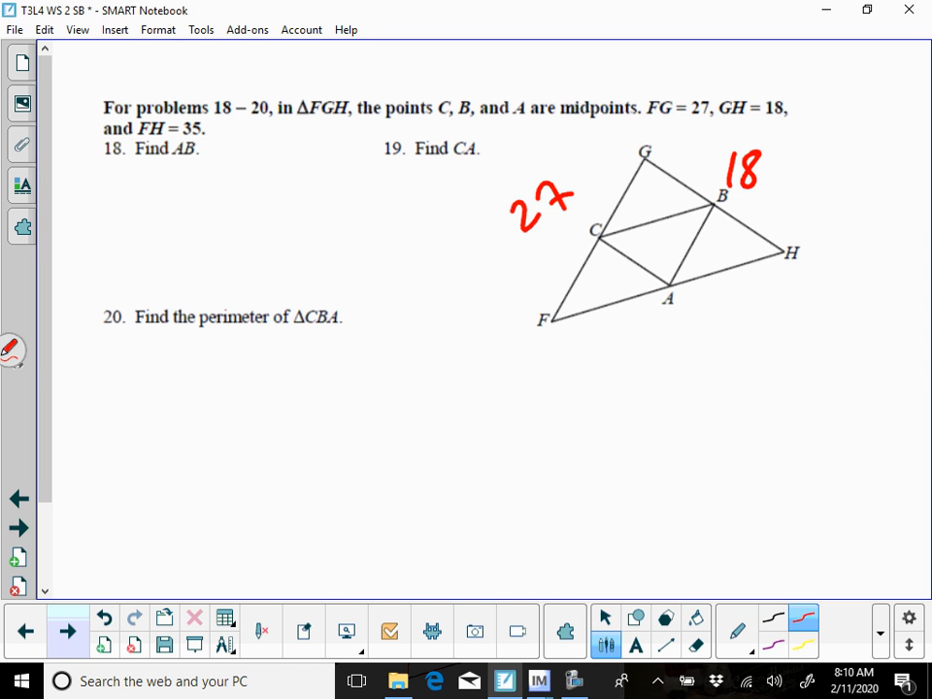
left_click_drag(660, 330, 718, 350)
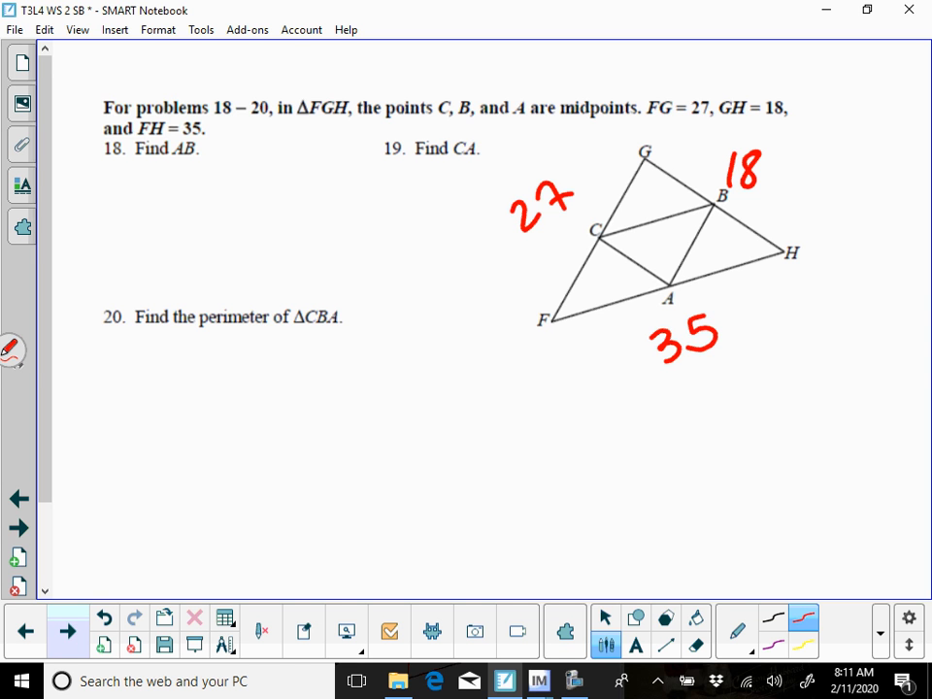
left_click_drag(553, 325, 636, 155)
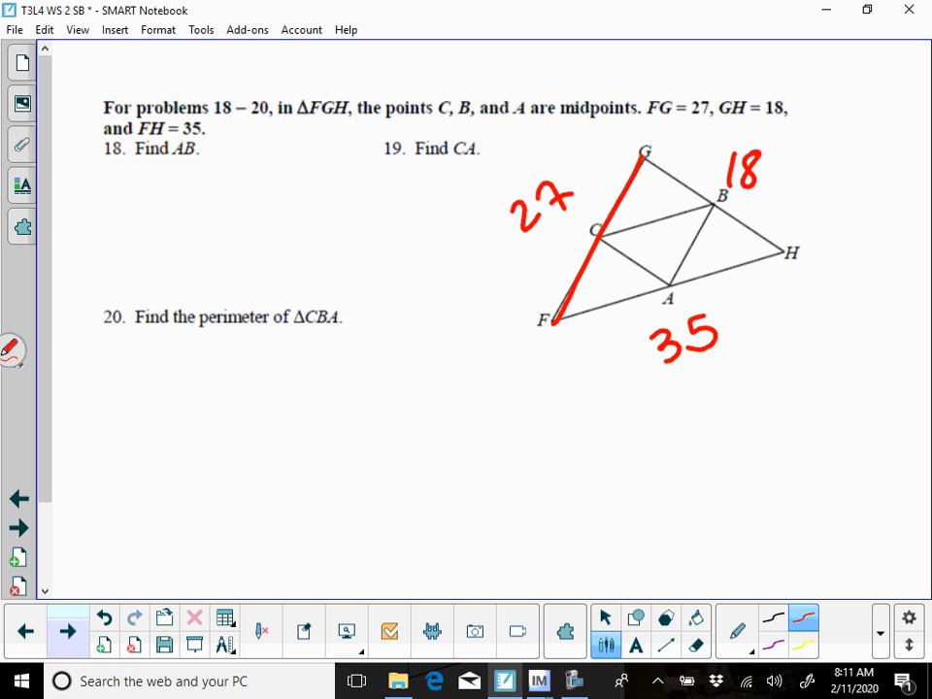
left_click_drag(641, 155, 795, 252)
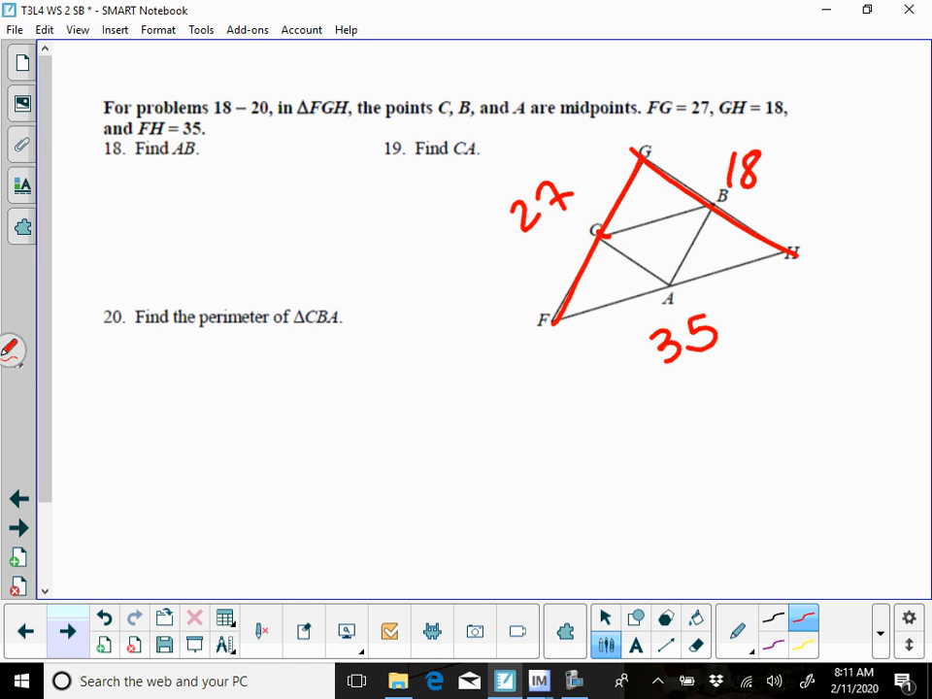
- Squiggle over midsegments CB and CA in red, then switch to the Select tool
left_click_drag(602, 231, 704, 199)
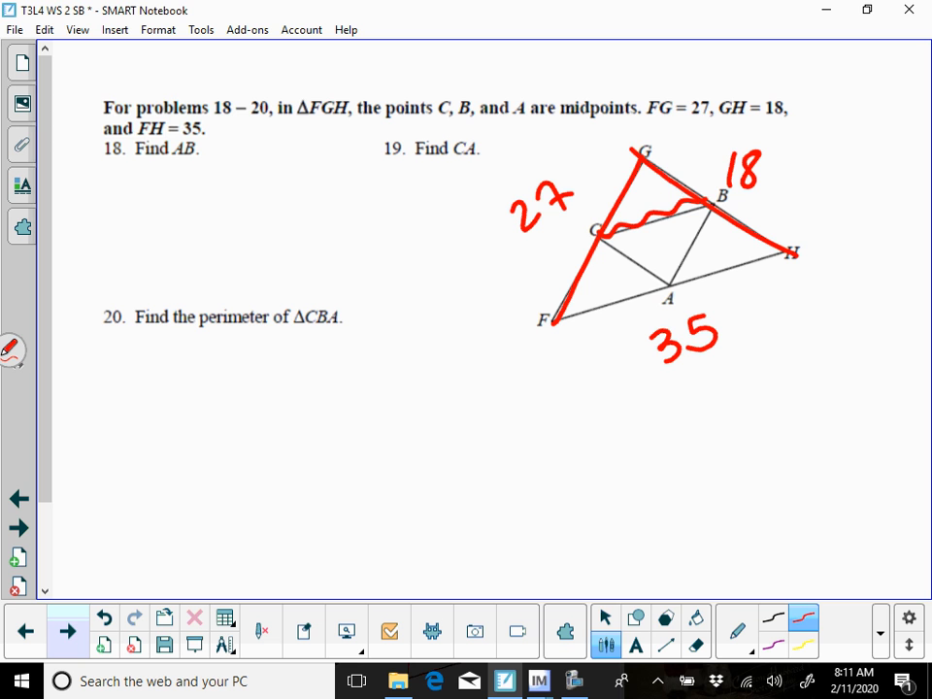
left_click_drag(607, 238, 645, 291)
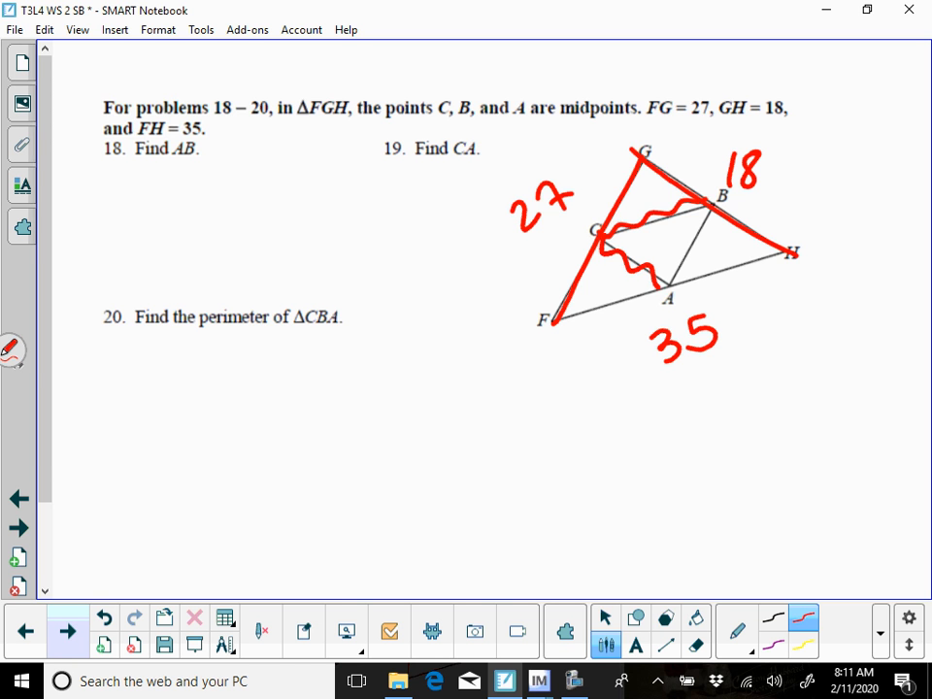
left_click(605, 617)
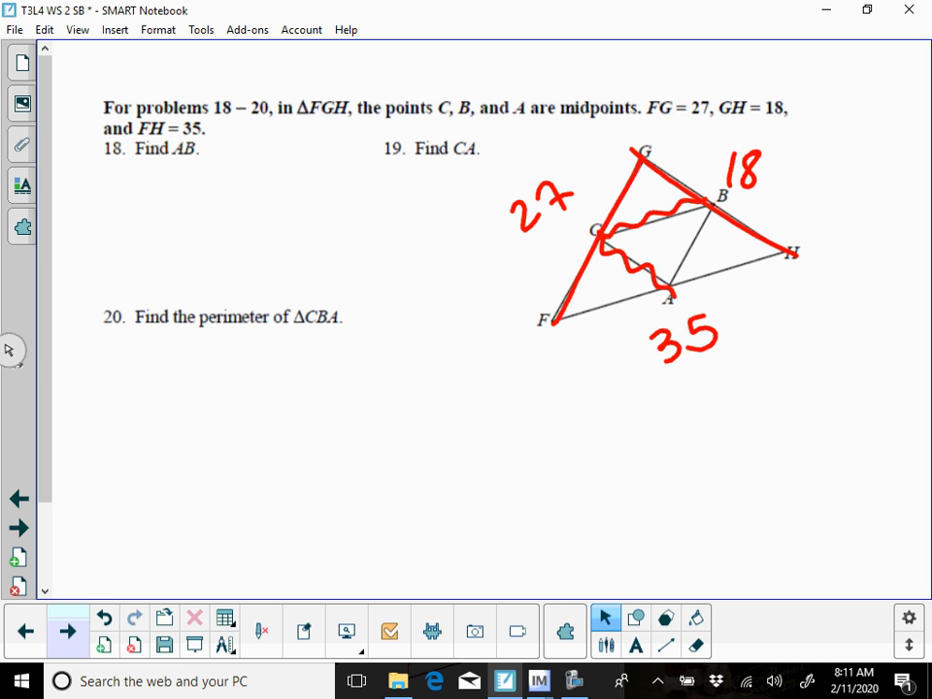